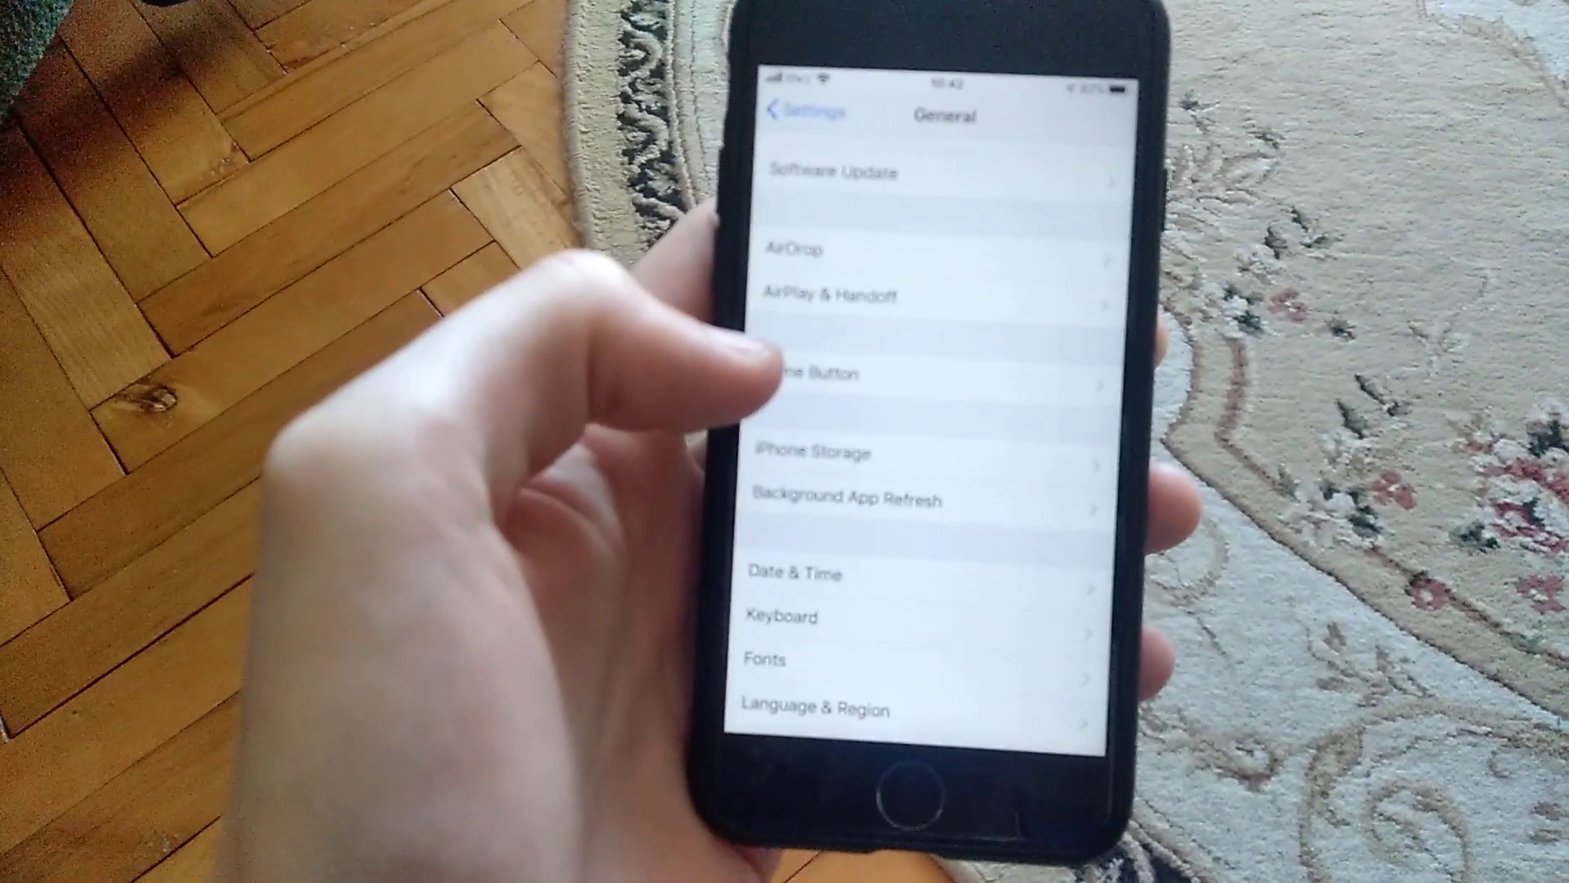
{"action": "scroll", "scroll_direction": "down", "scroll_amount": 3}
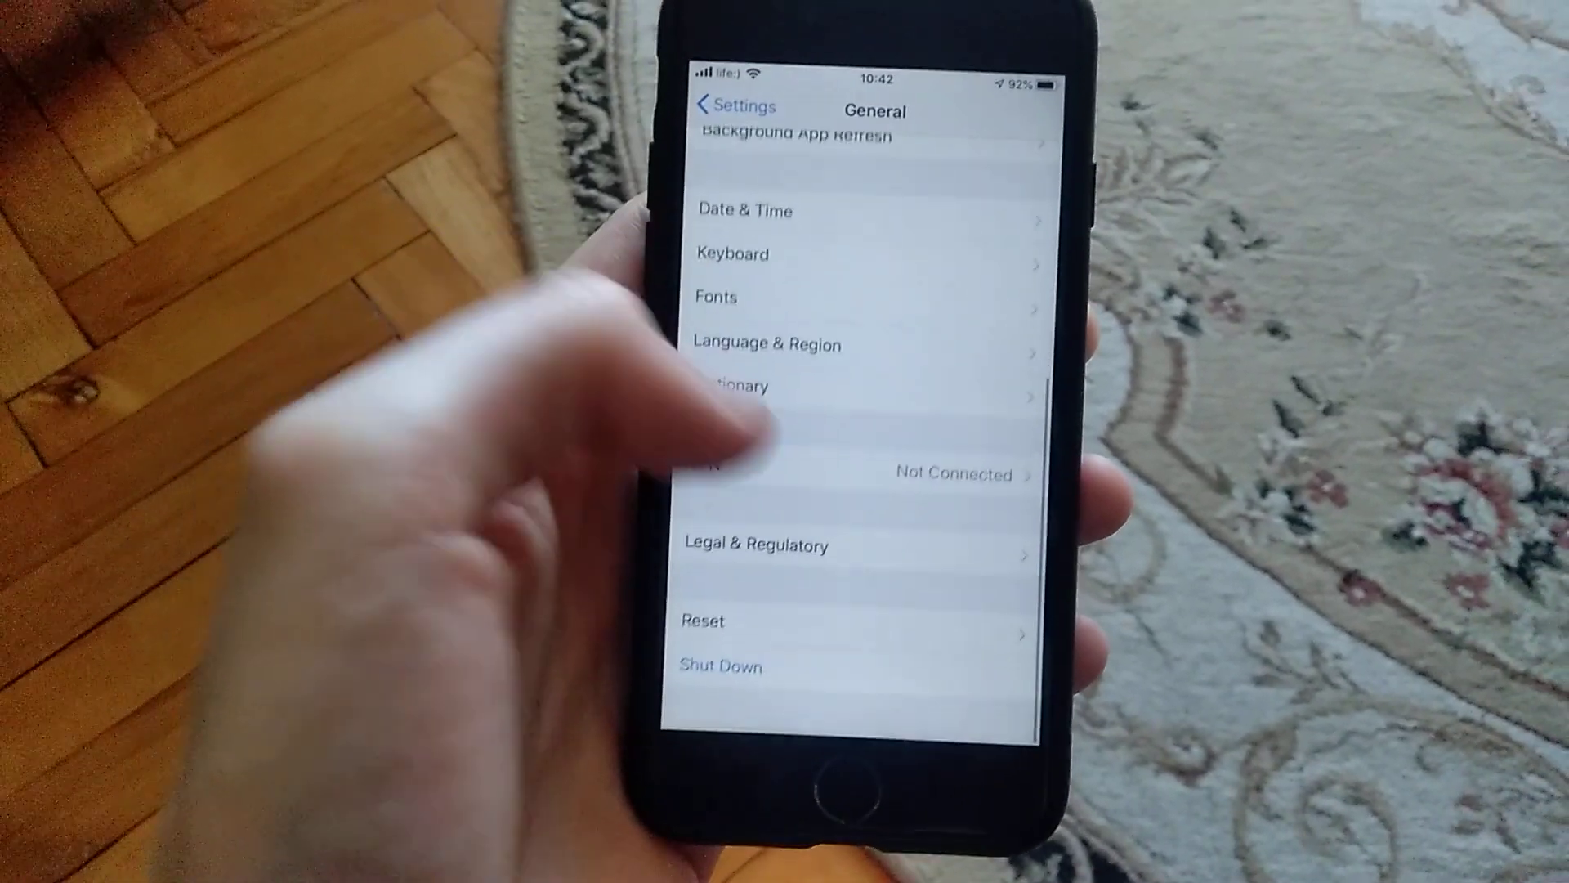